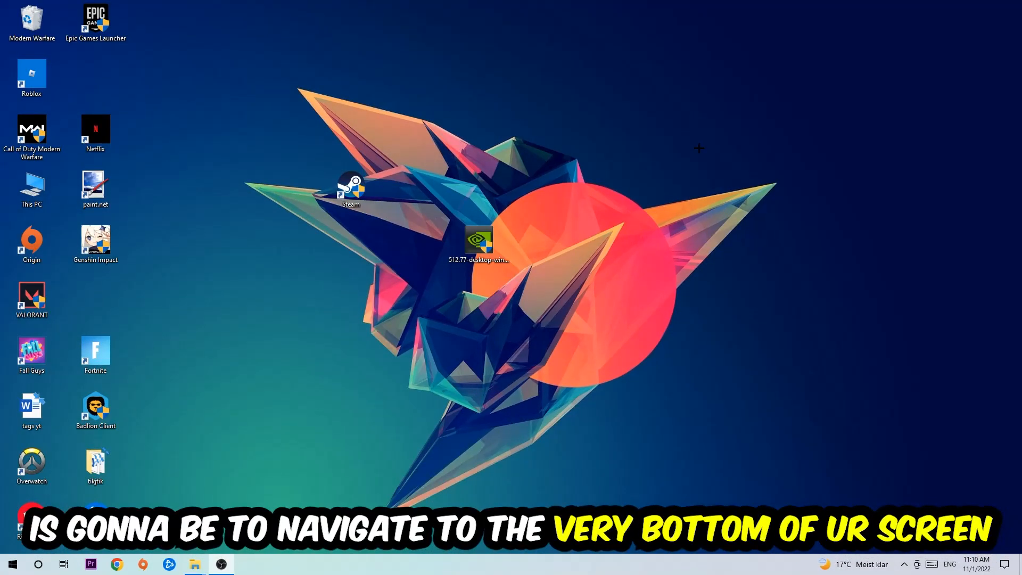
mouse_move(475, 111)
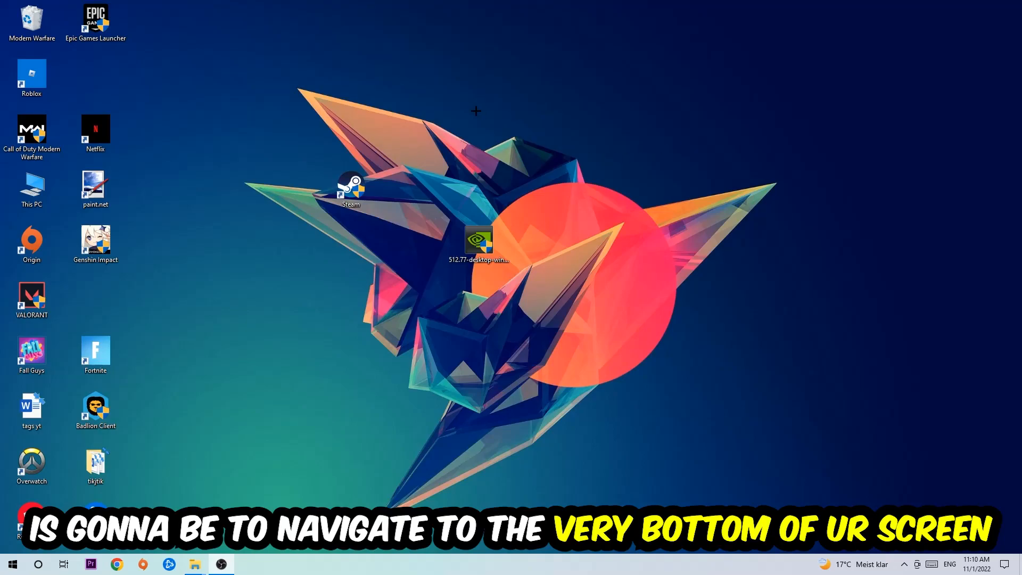
Bring up the taskbar's context menu so Task Manager can be launched.
right_click(457, 563)
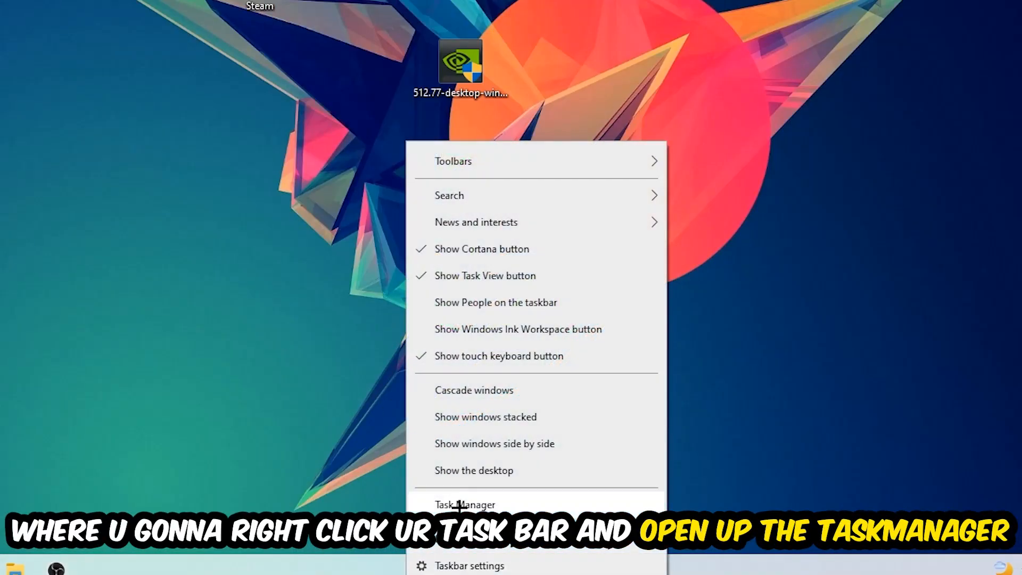
Show Task Manager's full Processes list sorted by CPU usage, then head to Windows Settings.
left_click(465, 505)
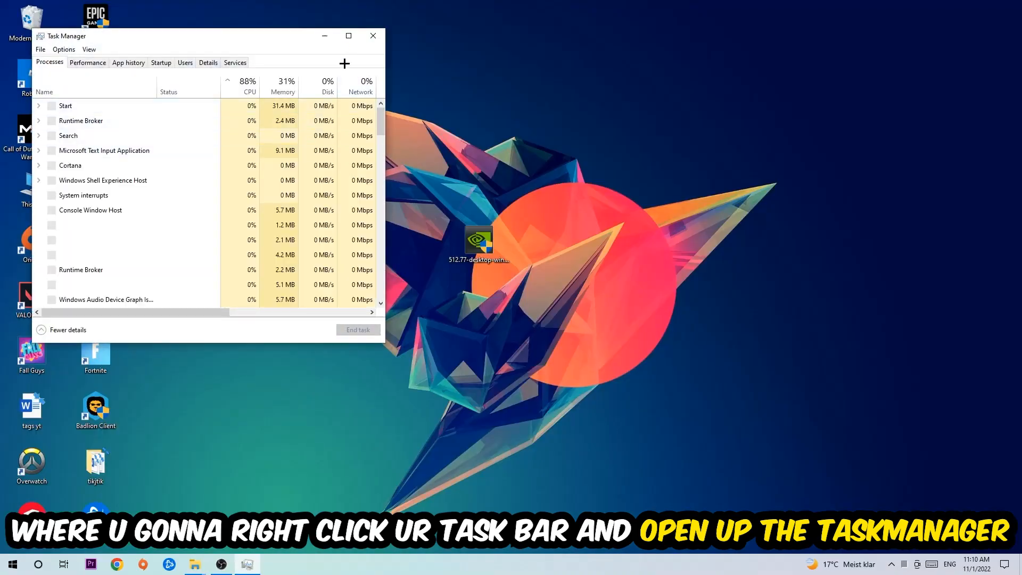
left_click(348, 35)
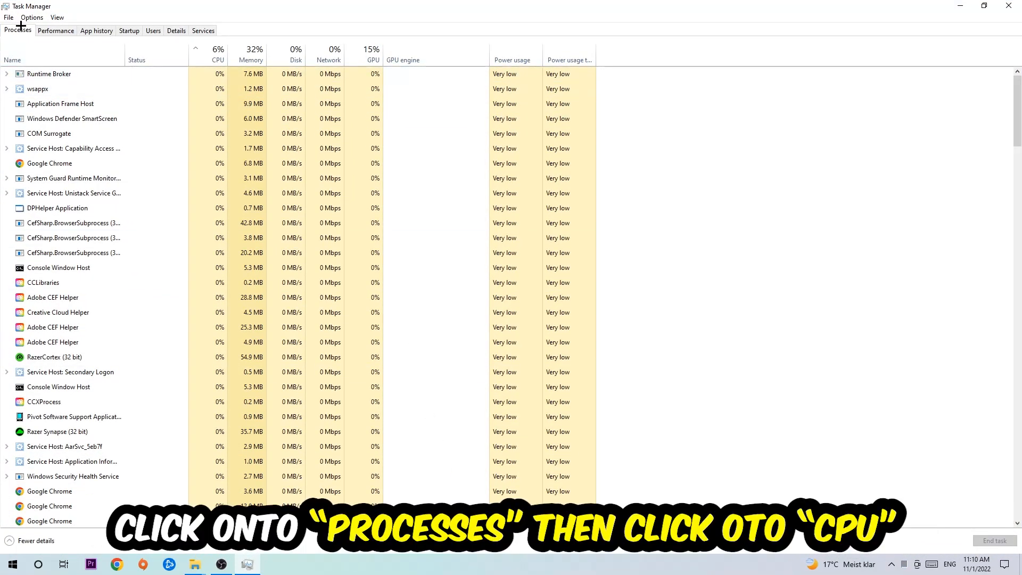
left_click(218, 60)
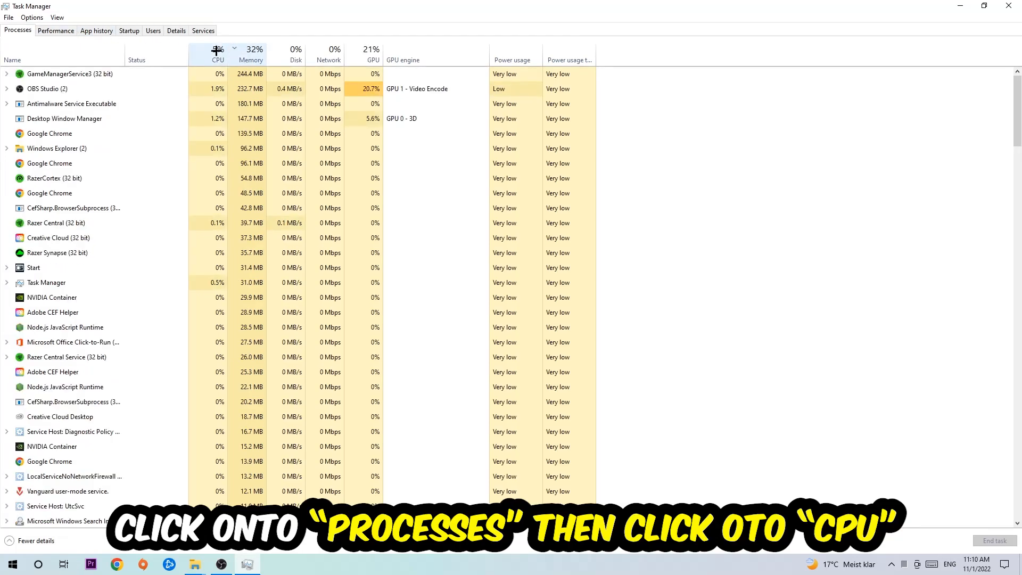
left_click(218, 52)
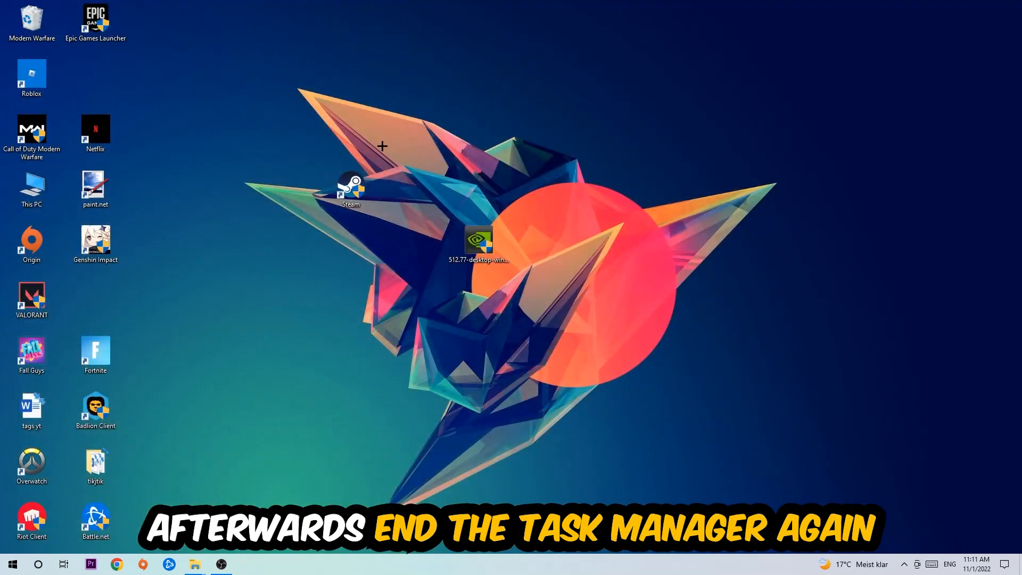
mouse_move(510, 5)
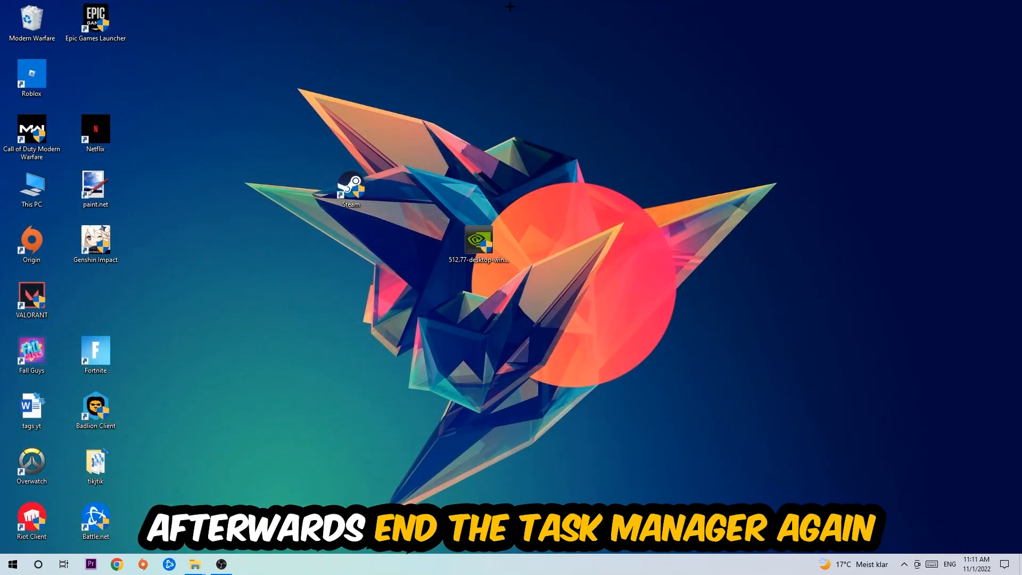
left_click(12, 564)
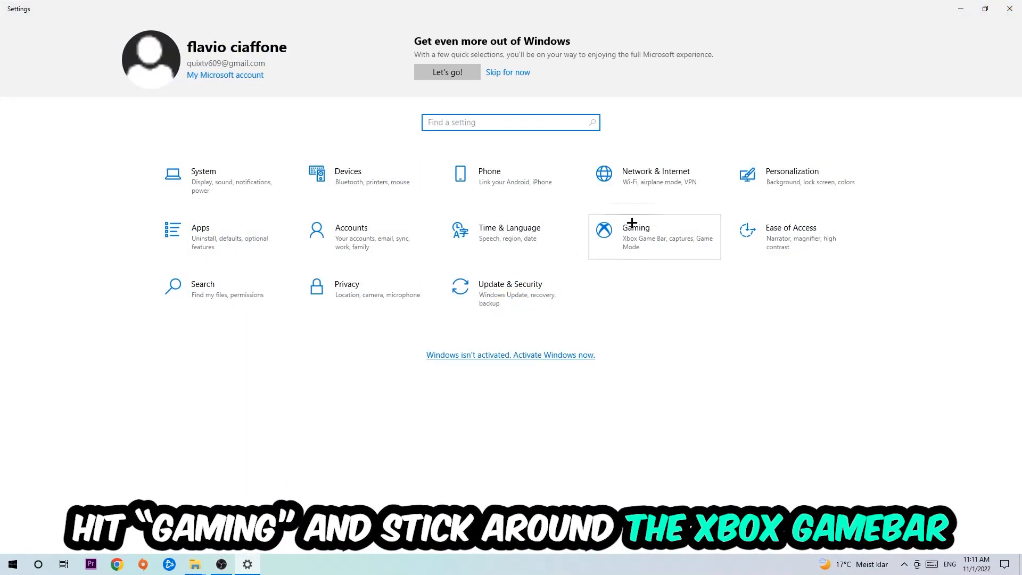
In Gaming settings, switch Xbox Game Bar off and move to the Captures page.
left_click(635, 227)
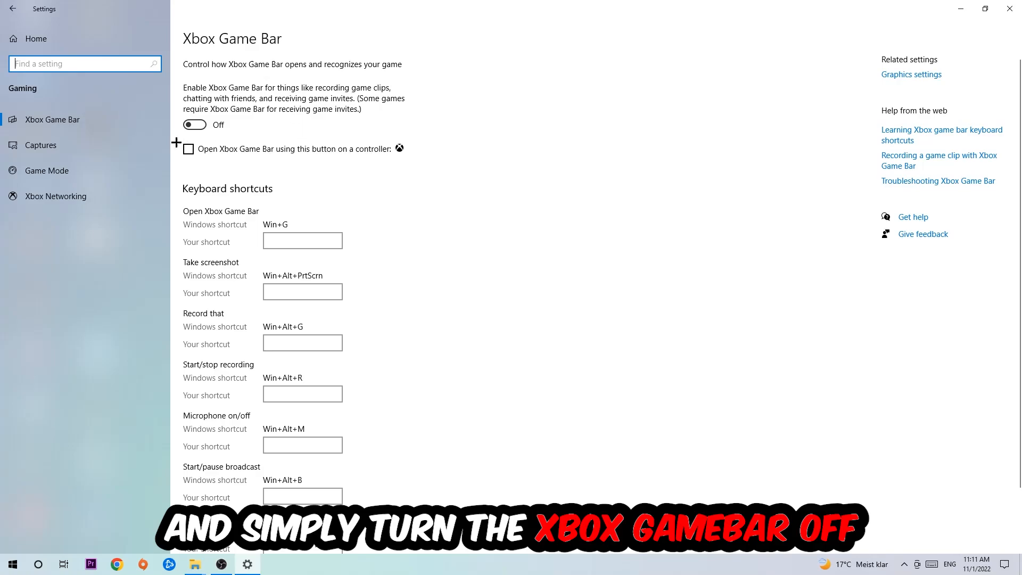
left_click(40, 145)
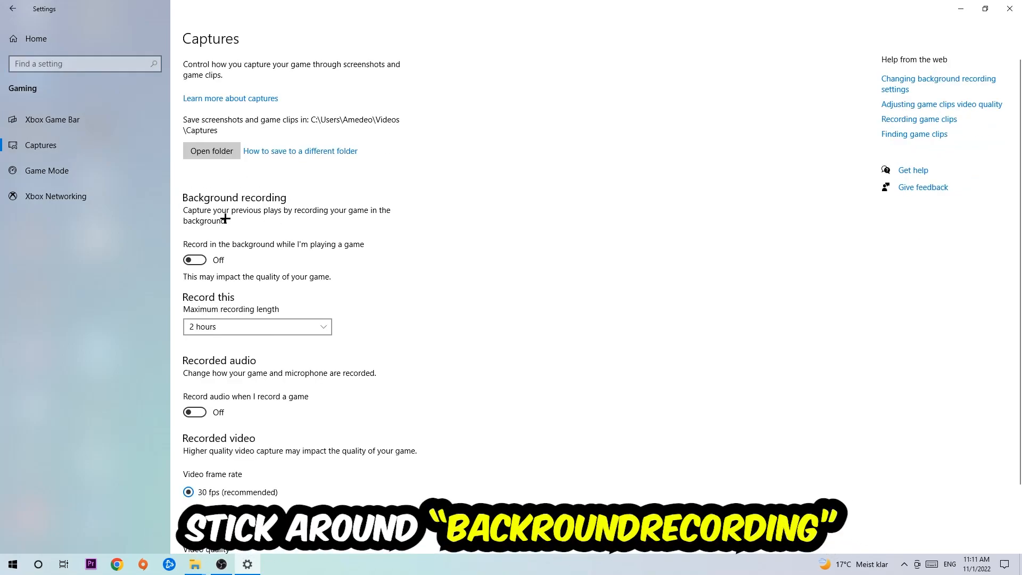
mouse_move(282, 247)
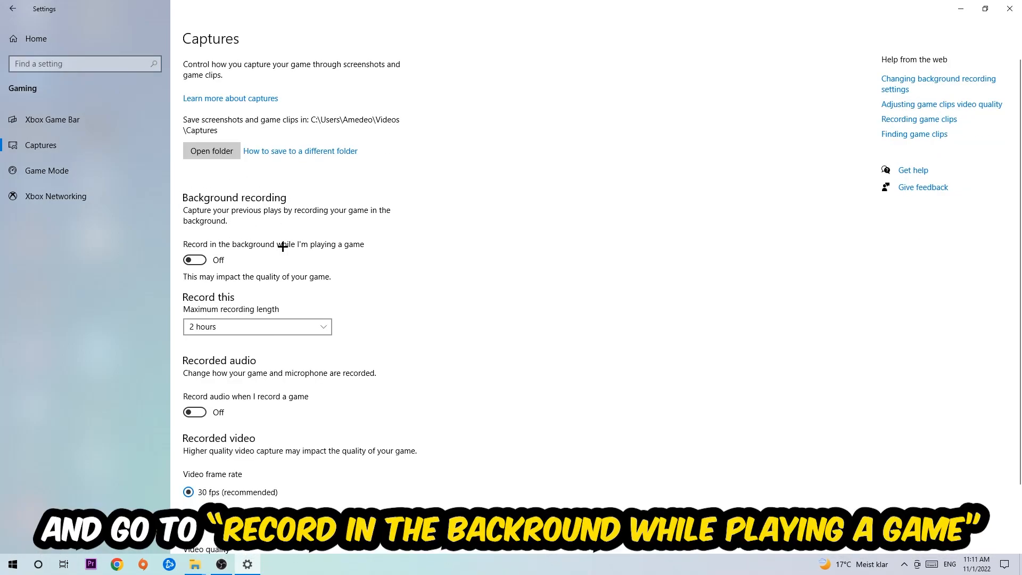
mouse_move(55, 195)
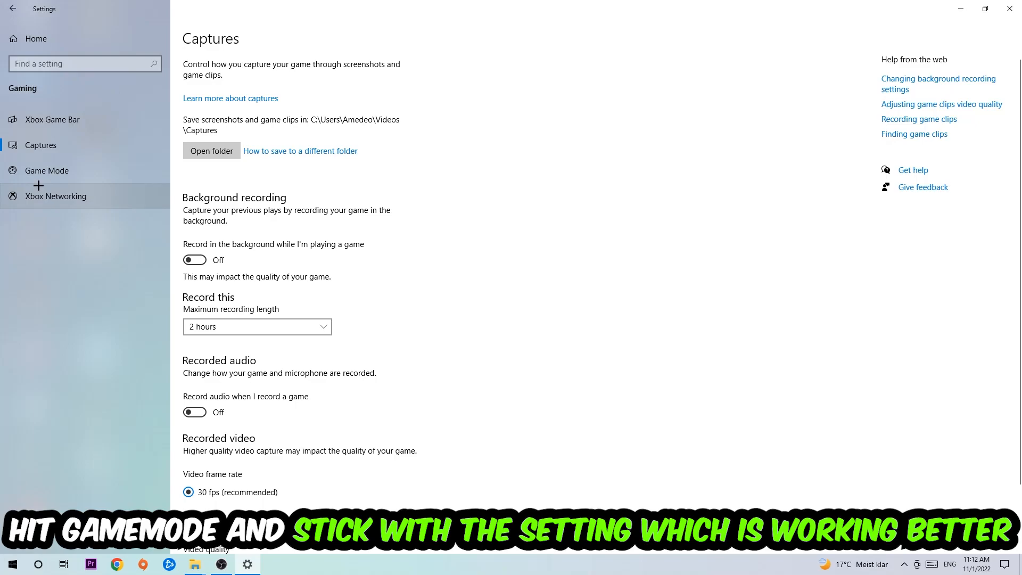
Leave background recording off and move to the Game Mode settings.
left_click(46, 170)
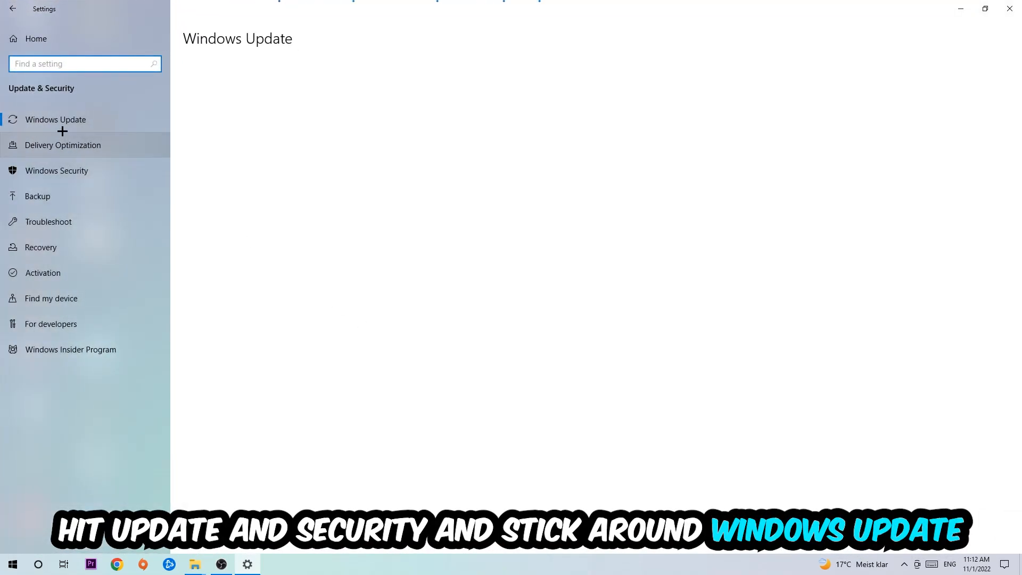
Show the Windows Update page under Update & Security to check for updates.
left_click(55, 119)
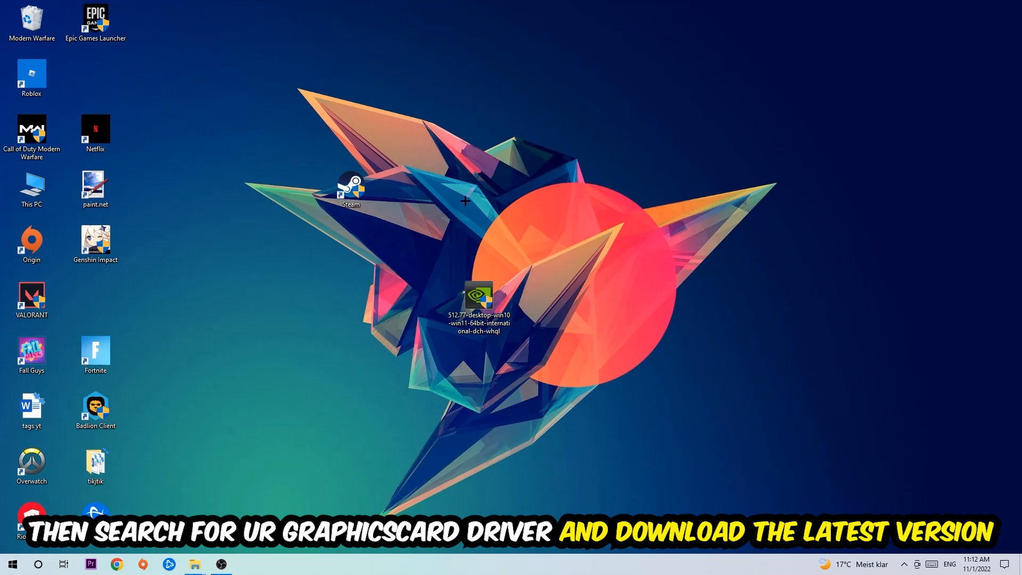
mouse_move(403, 190)
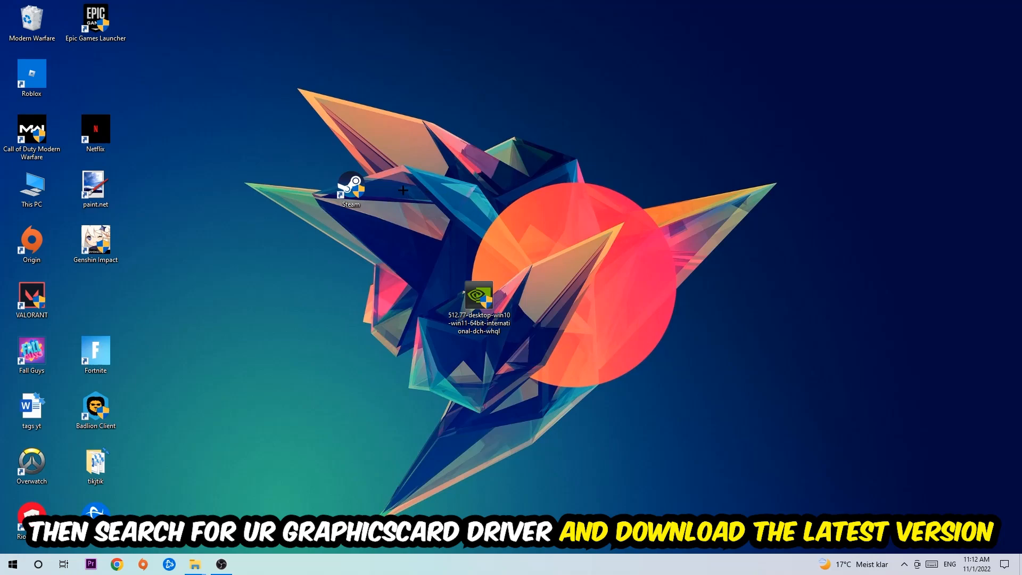